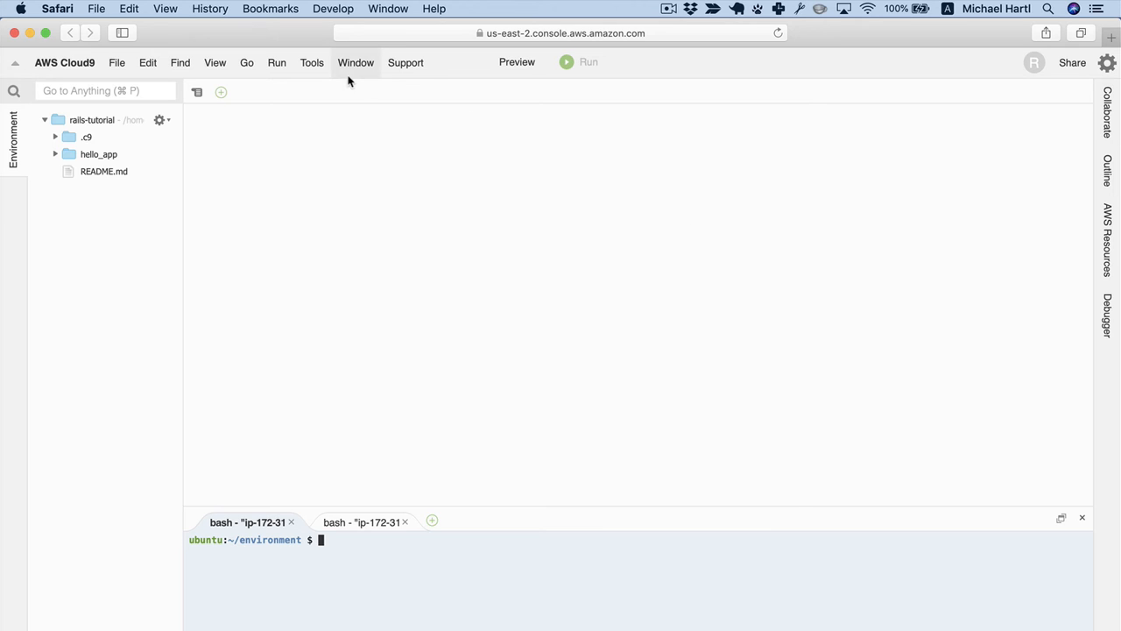
# - Apply the Cloud9 Night theme from View > Themes and confirm switching the main interface to dark
pyautogui.click(215, 63)
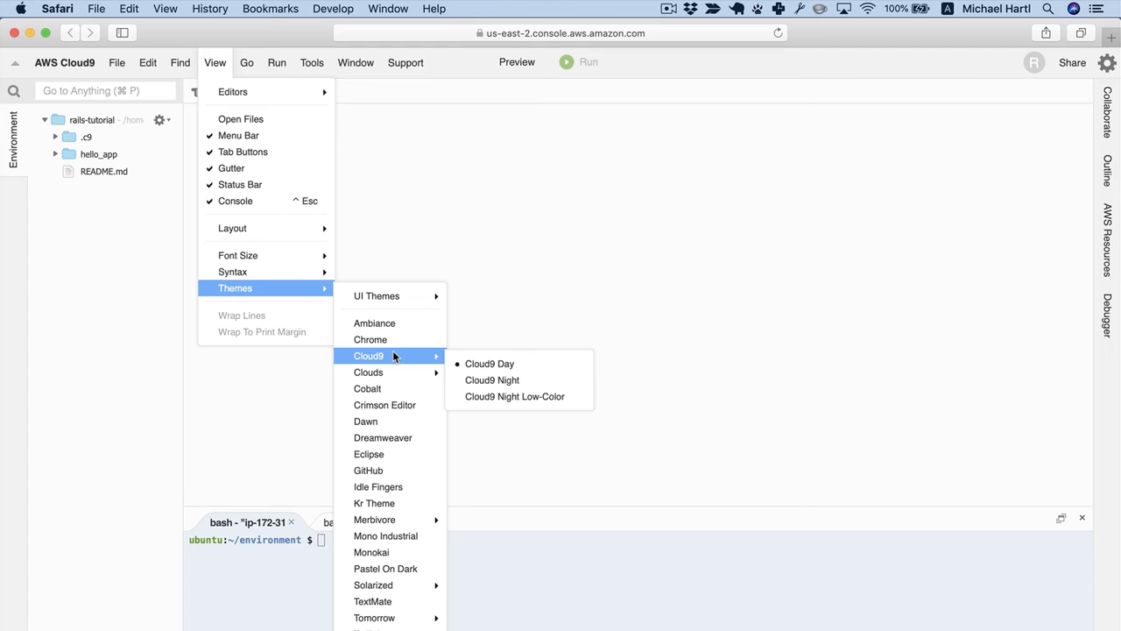
pyautogui.click(492, 379)
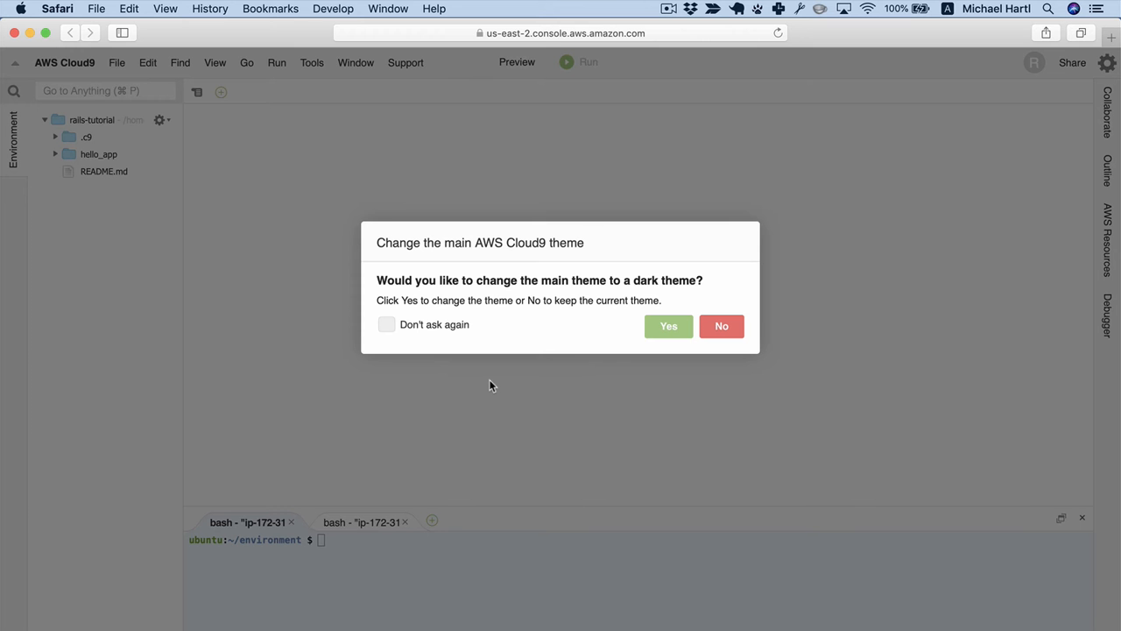
pyautogui.click(668, 326)
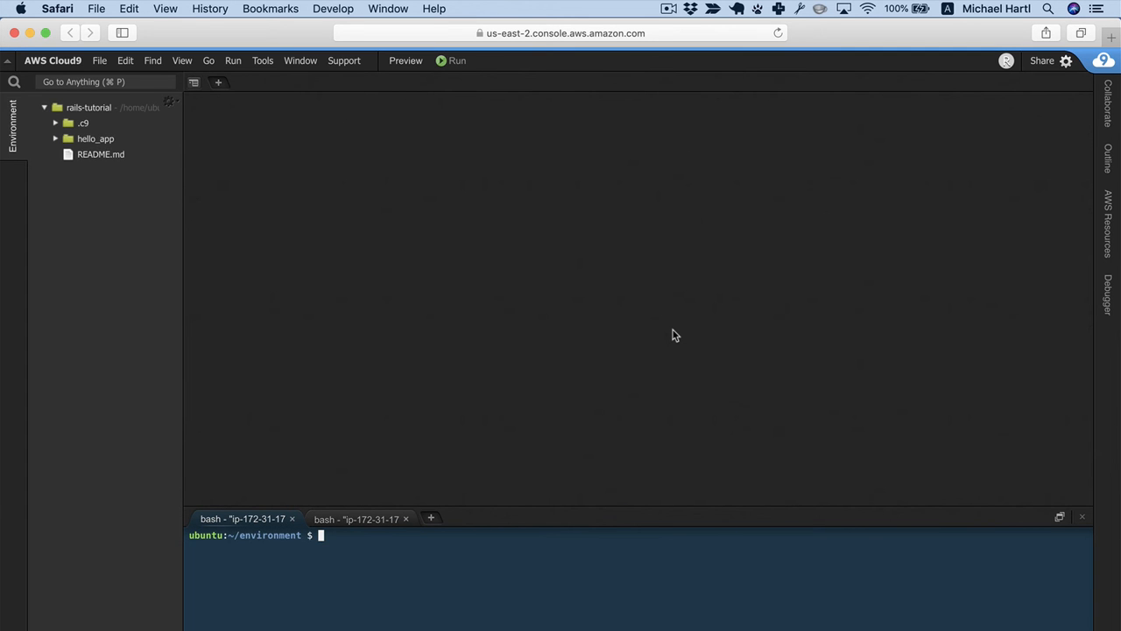